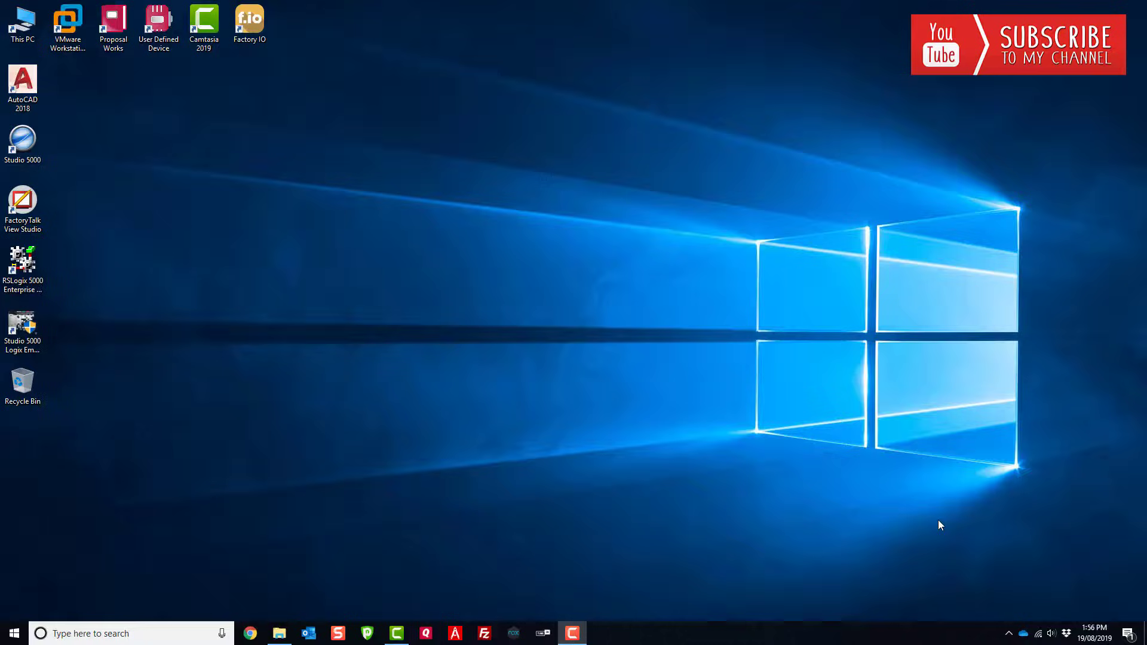
mouse_move(757, 487)
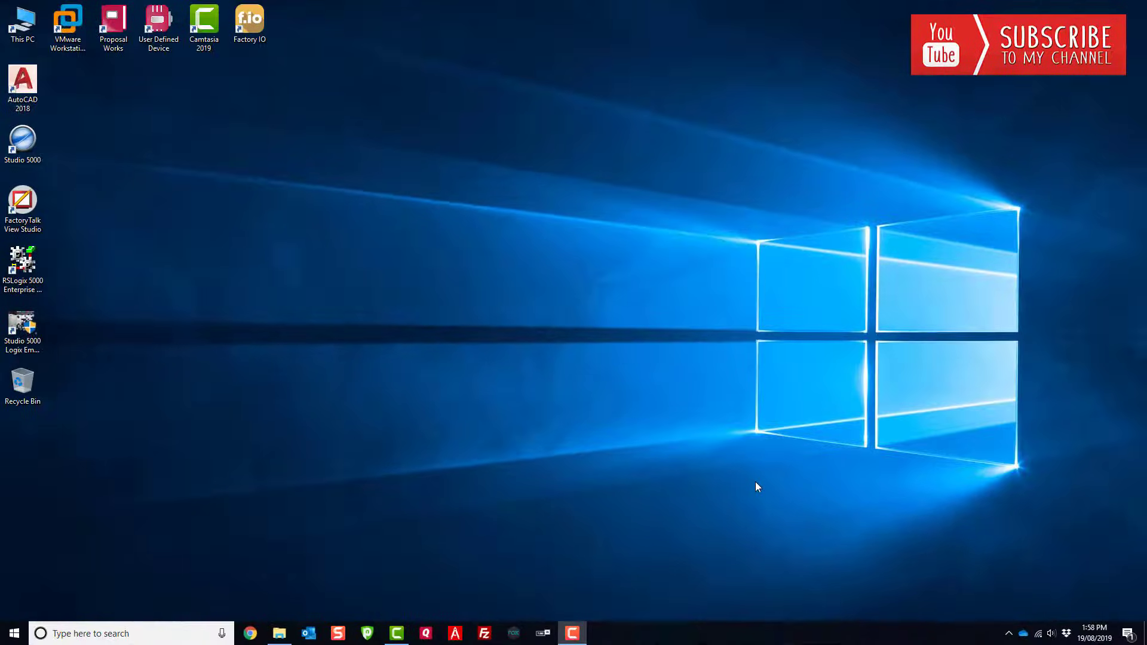
mouse_move(750, 487)
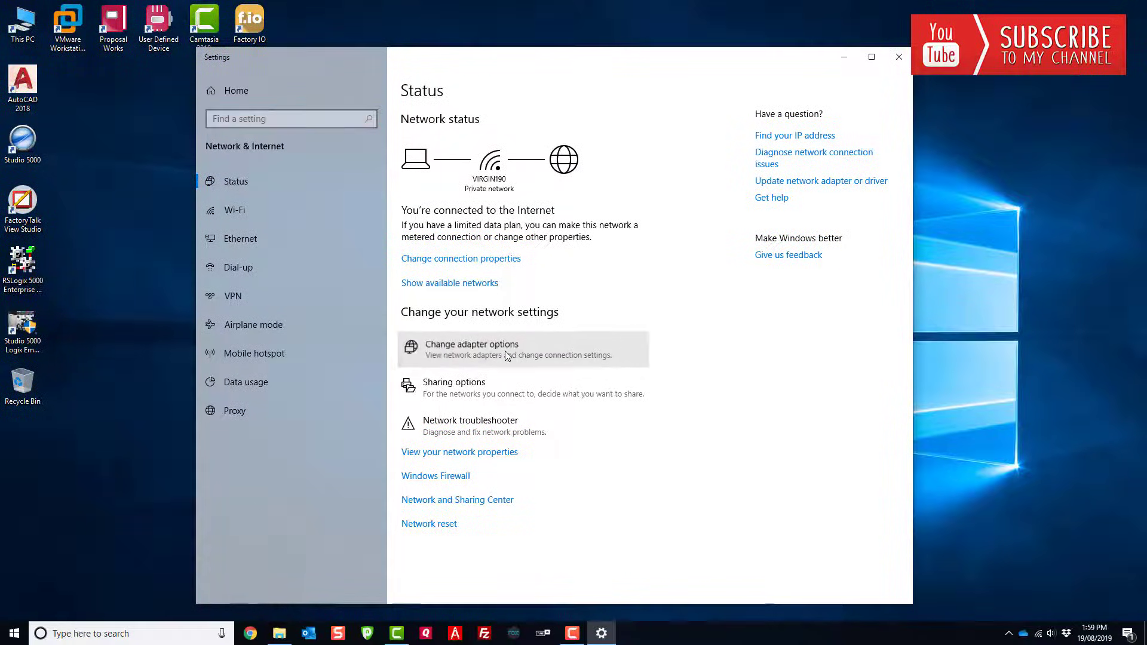
Open the network adapter list via Change adapter options and select the Ethernet adapter.
left_click(471, 349)
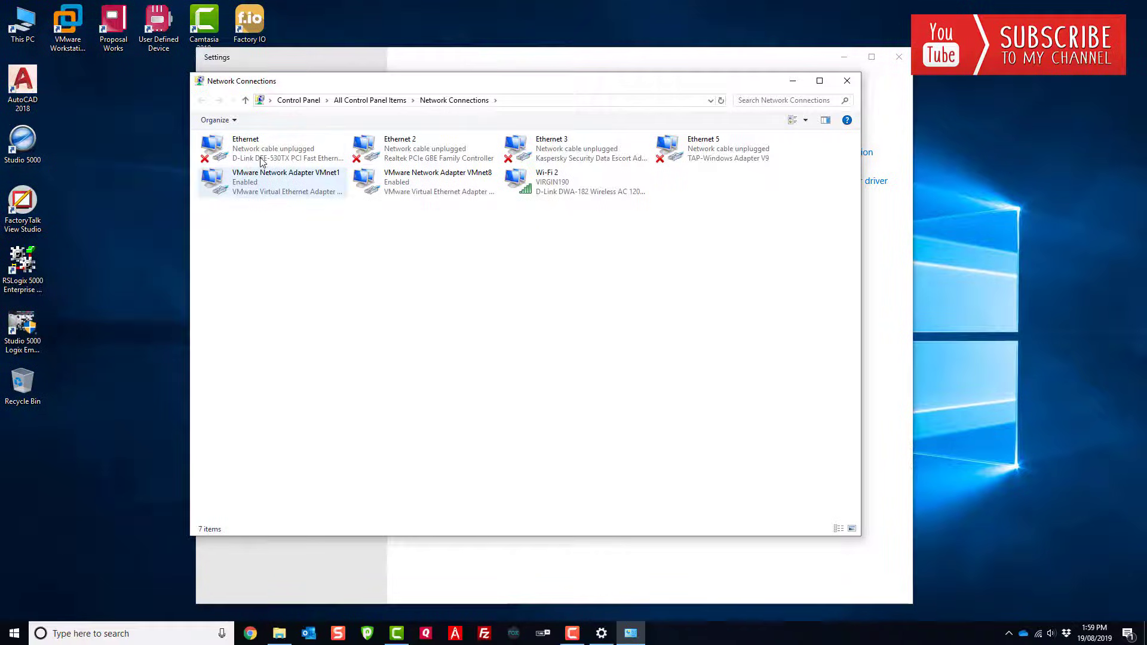
left_click(574, 147)
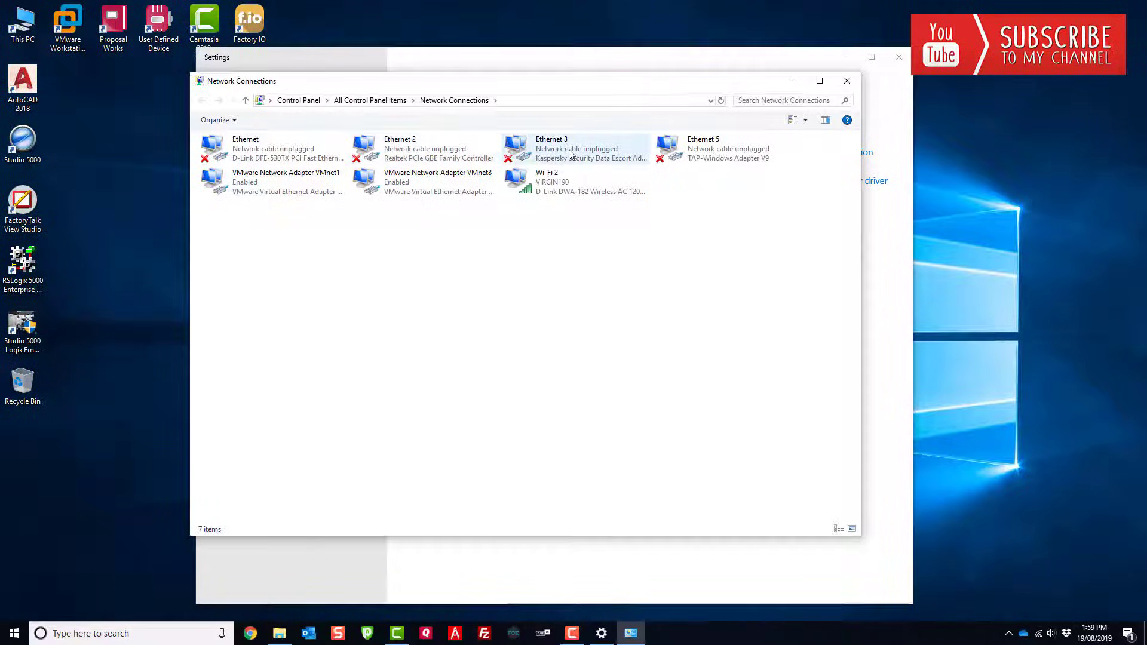
left_click(274, 147)
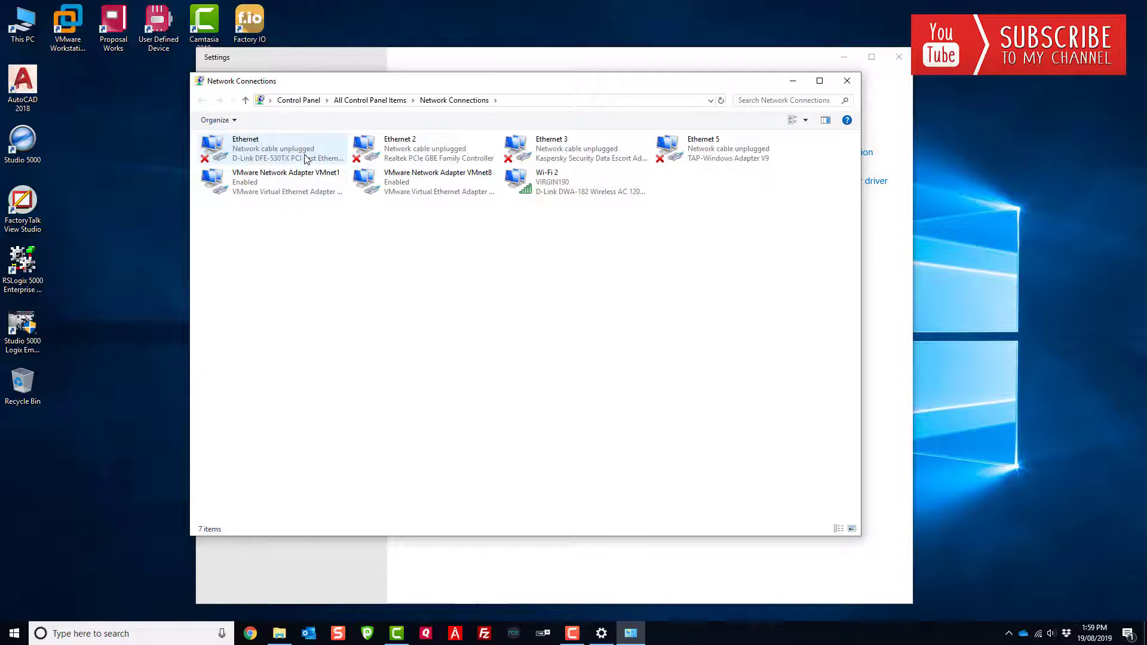
mouse_move(300, 157)
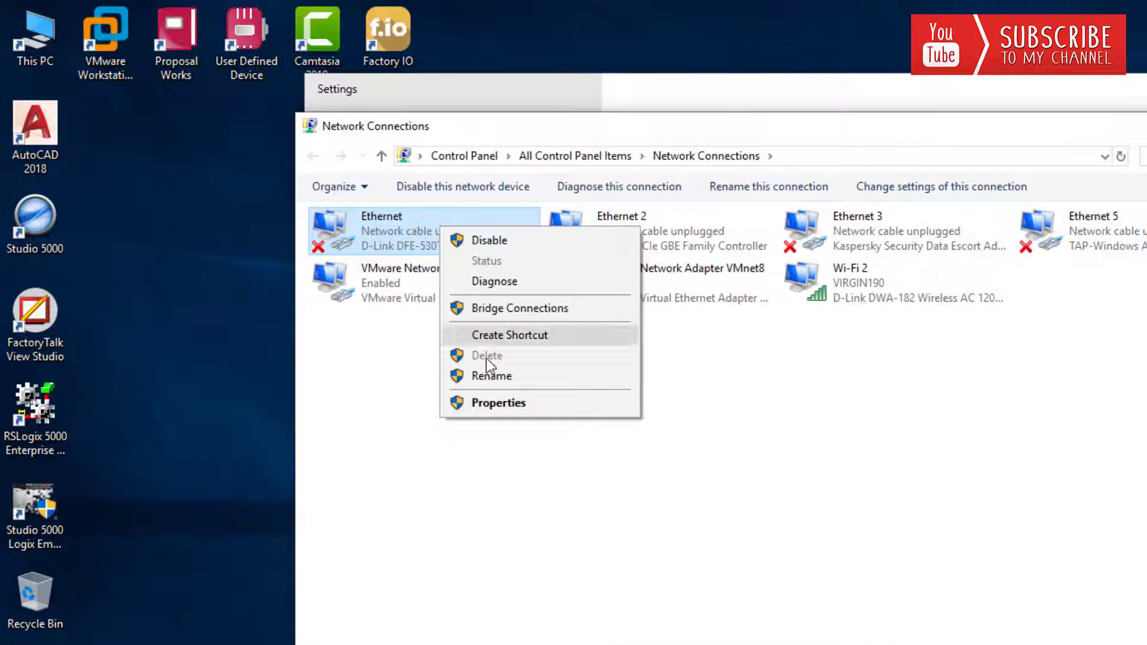
Open the Ethernet adapter's Properties, then its Internet Protocol Version 4 (TCP/IPv4) properties.
left_click(501, 410)
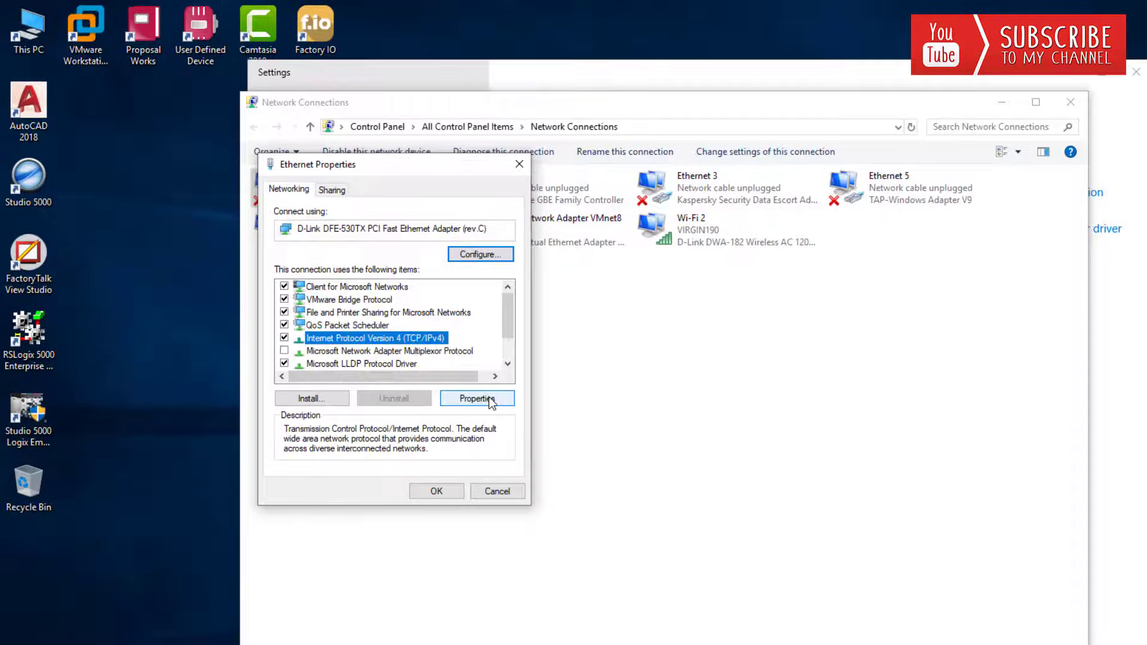
left_click(476, 399)
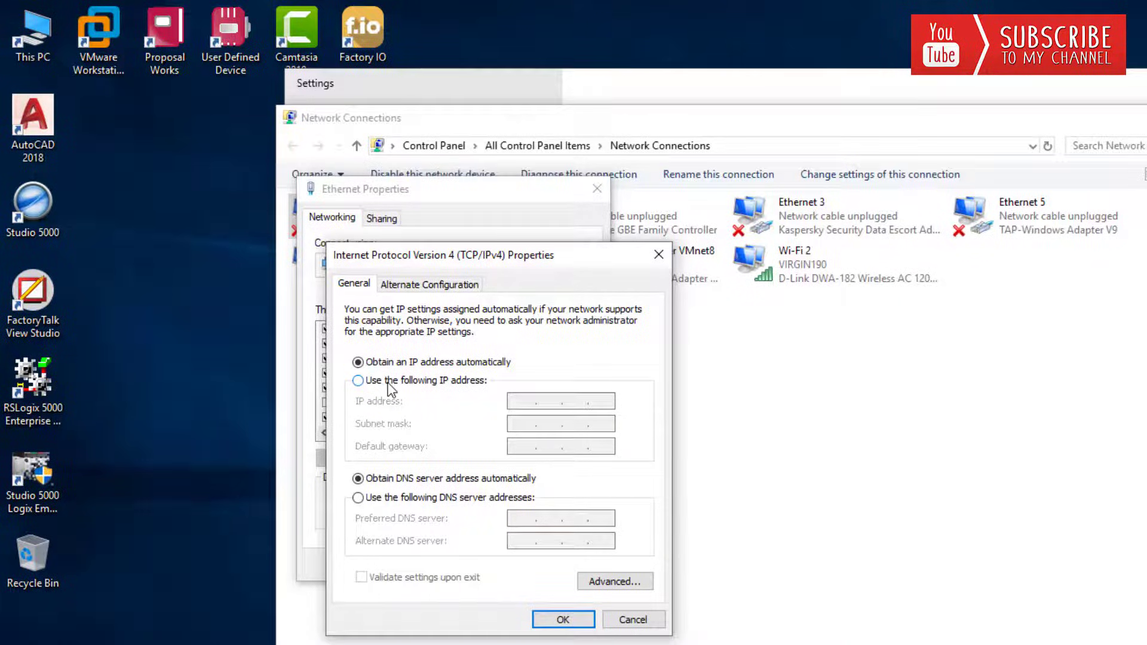
Switch to a static address: IP 192.168.1.7, mask 255.255.255.0, gateway 192.168.1.254.
left_click(358, 381)
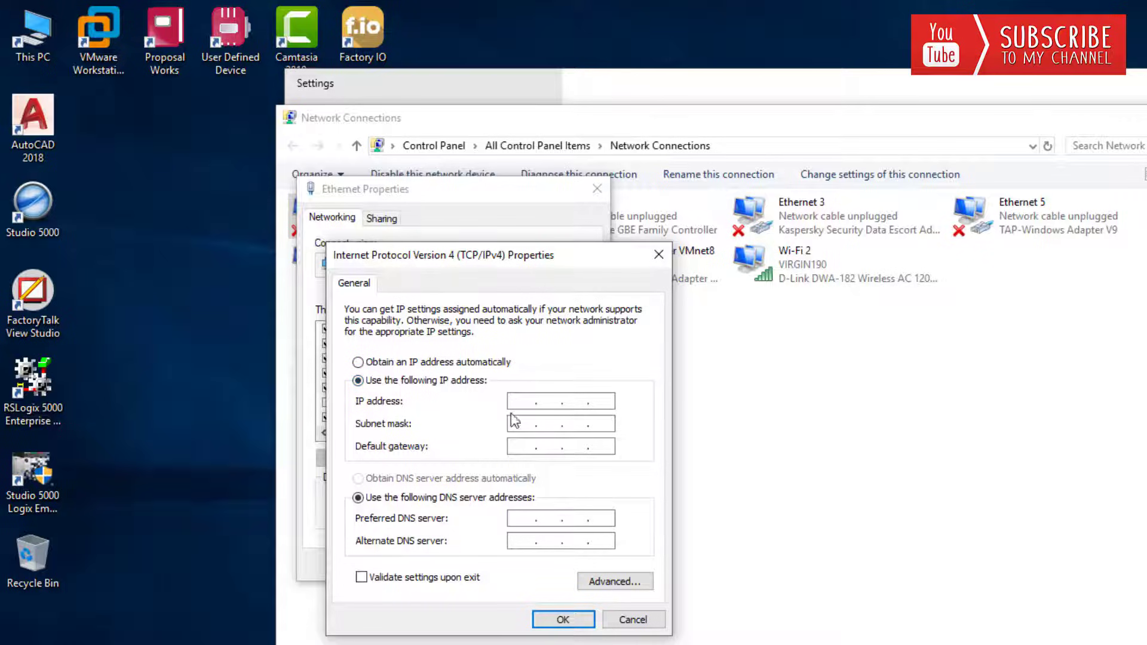
left_click(531, 401)
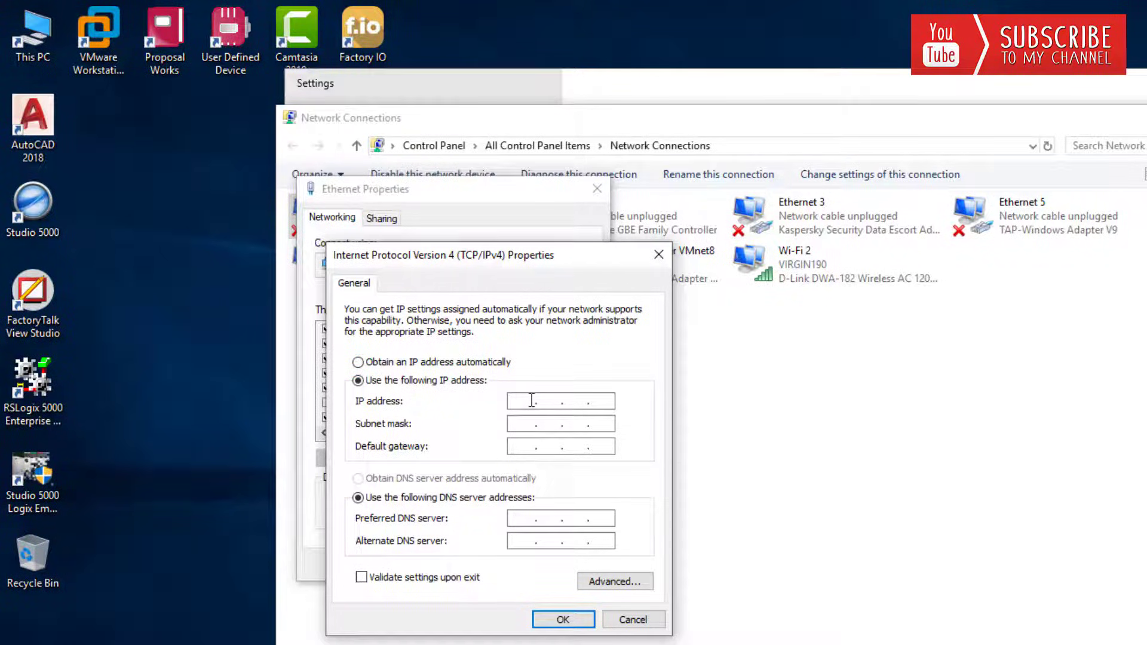
type("192")
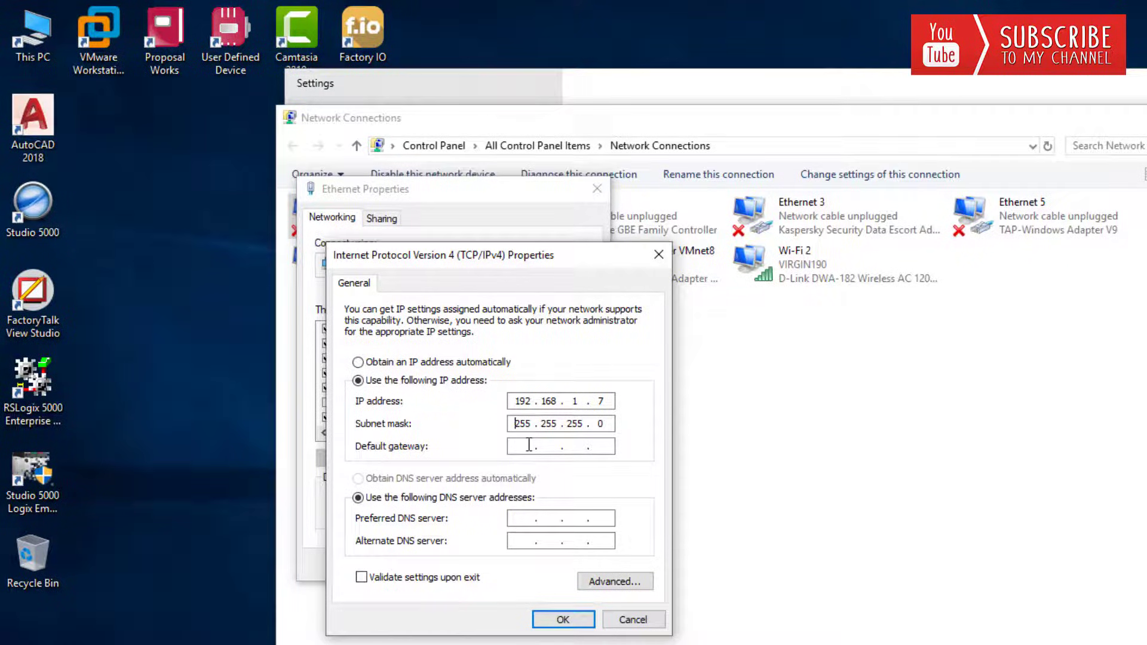
type("192 . 168 .  .")
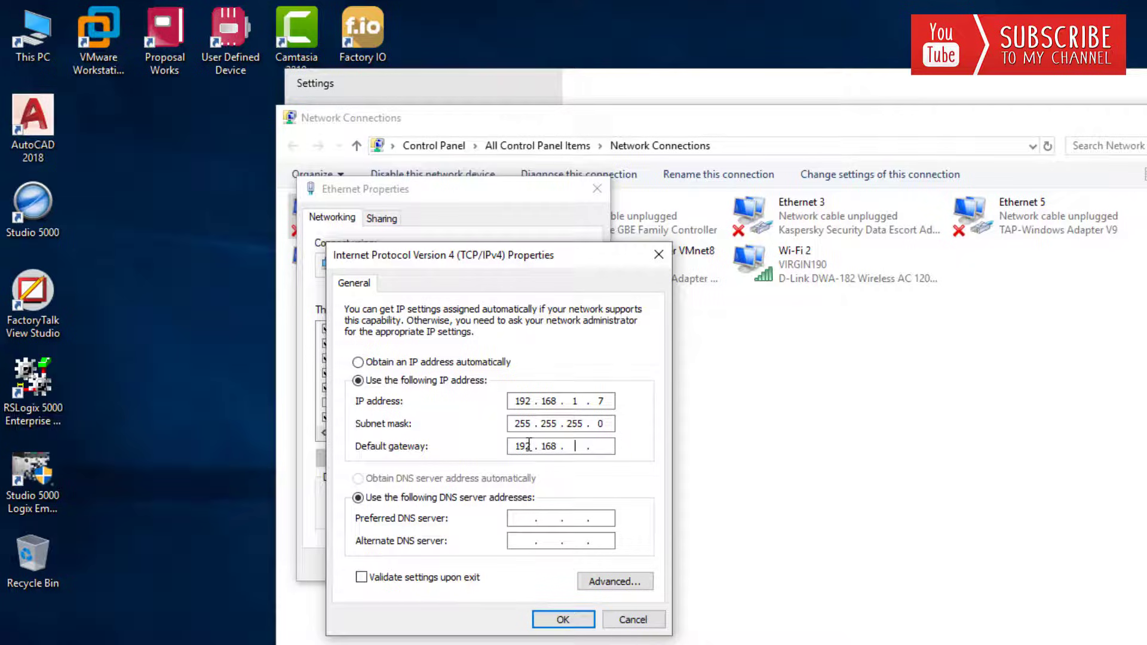
type("1")
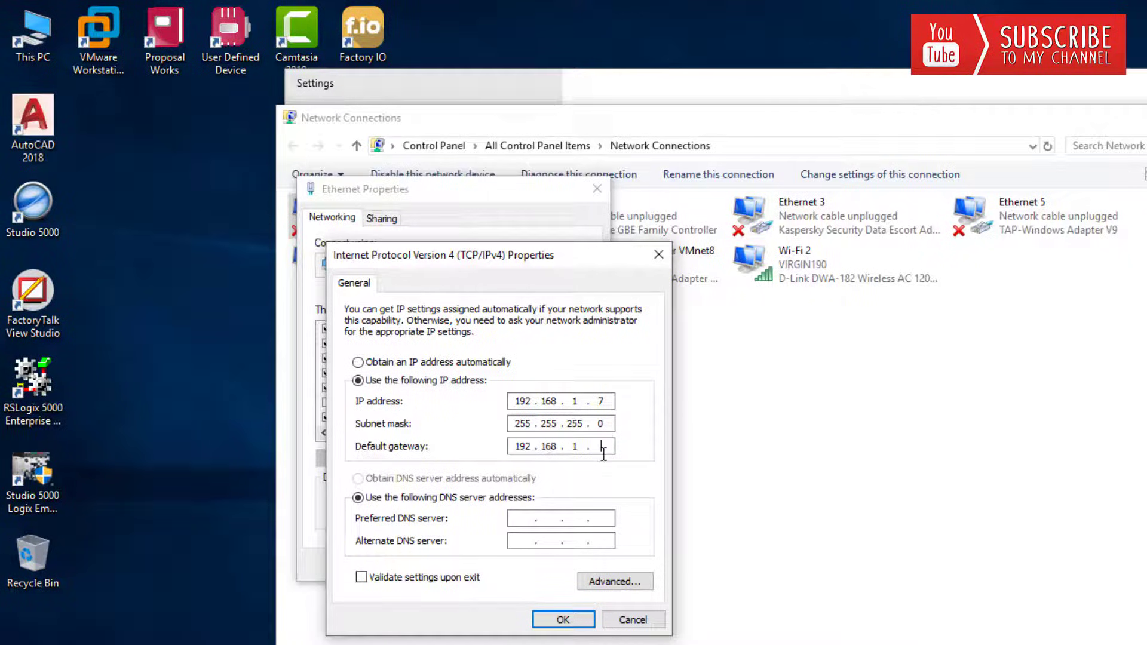
type("254")
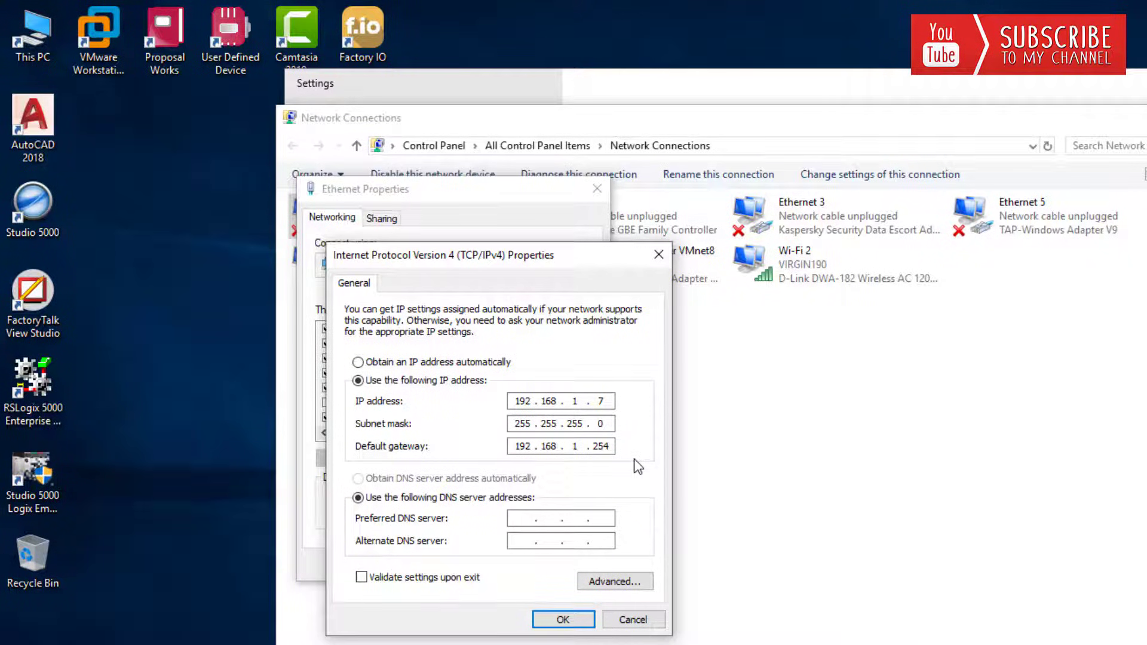
mouse_move(447, 510)
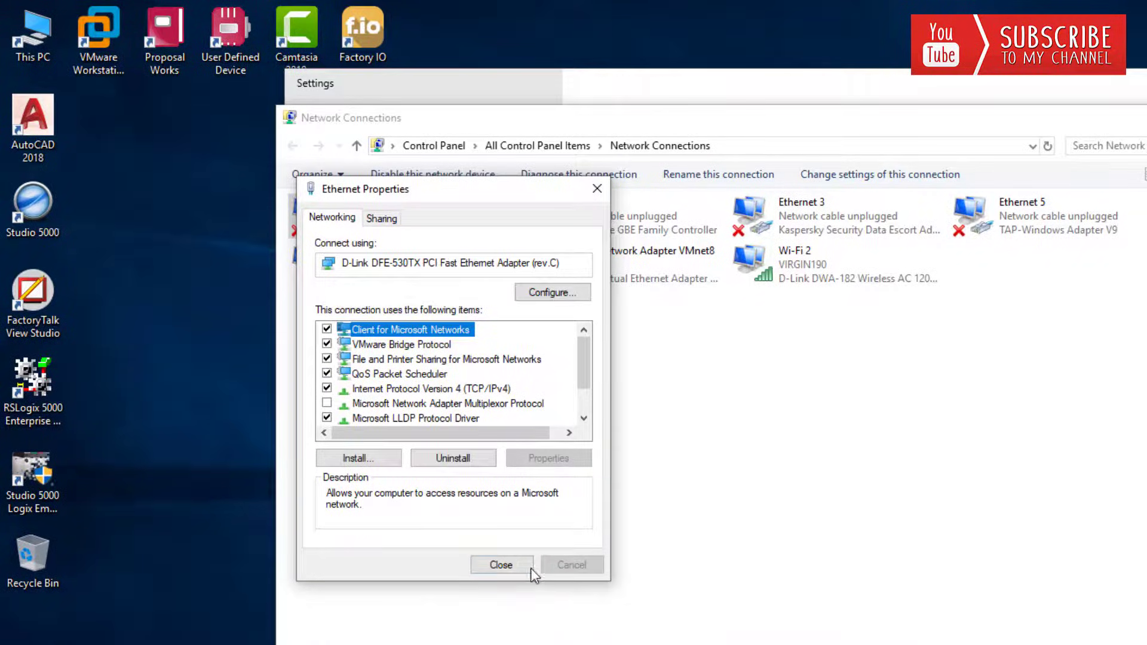
Close the Ethernet Properties dialog and the Settings window.
left_click(501, 565)
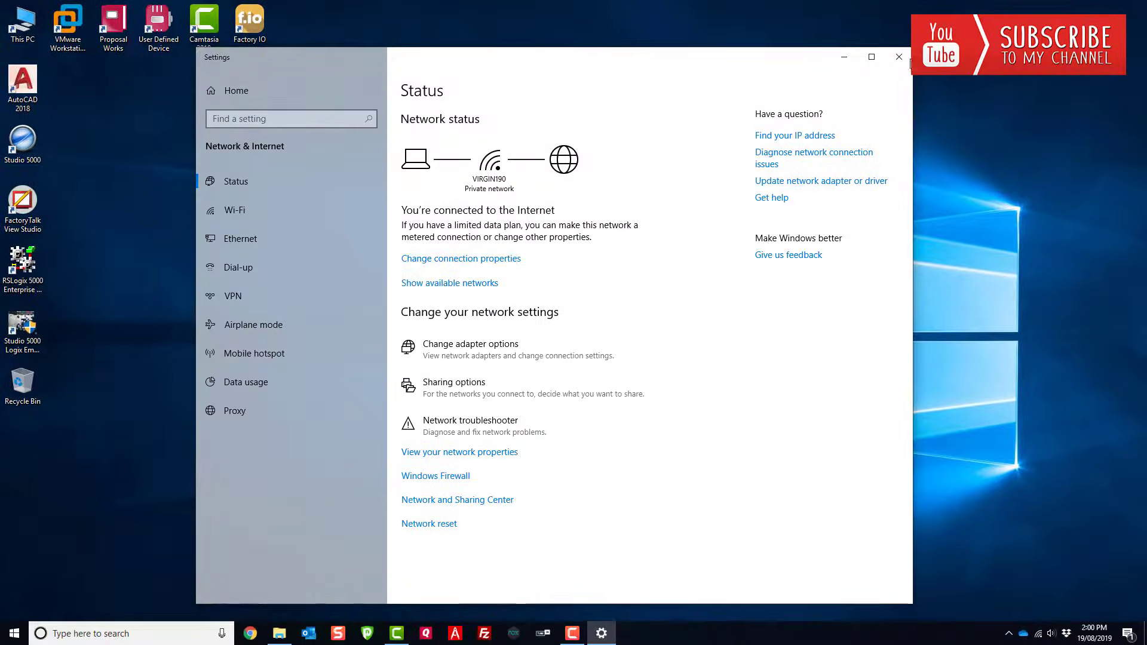
left_click(899, 57)
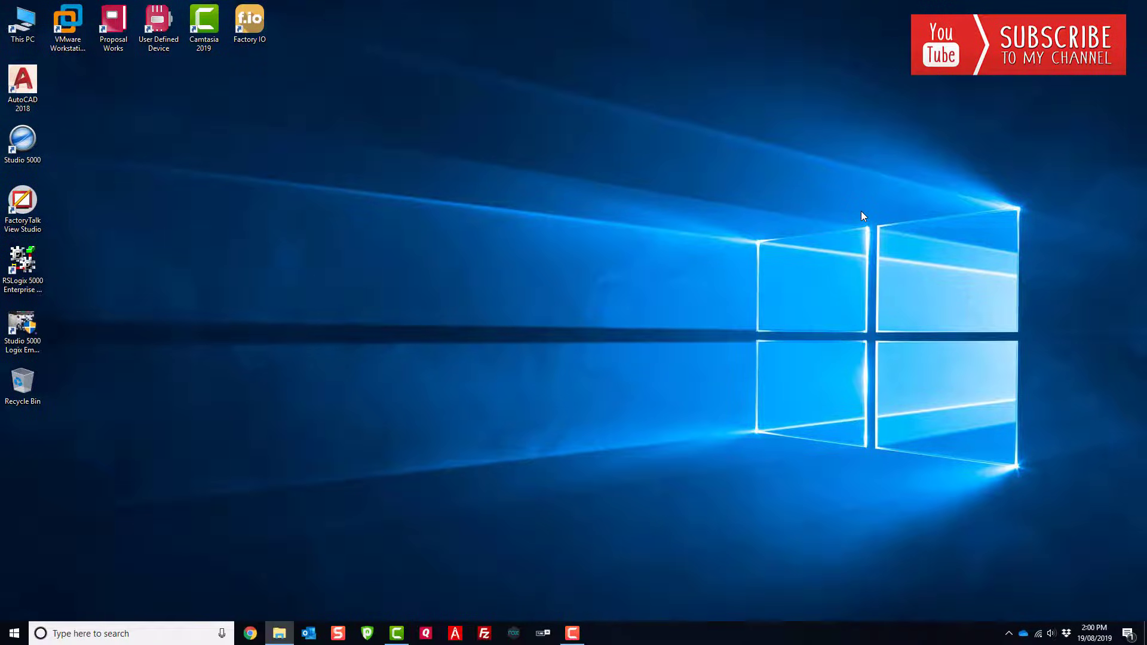